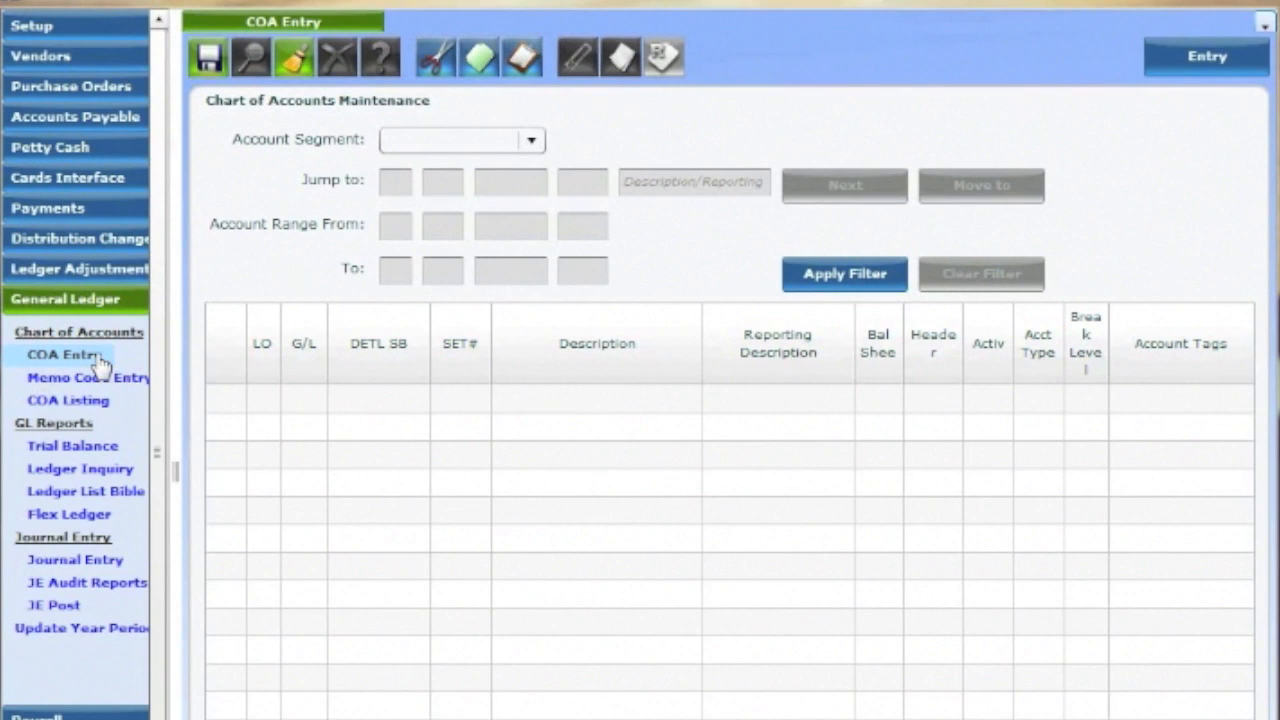
mouse_move(144, 376)
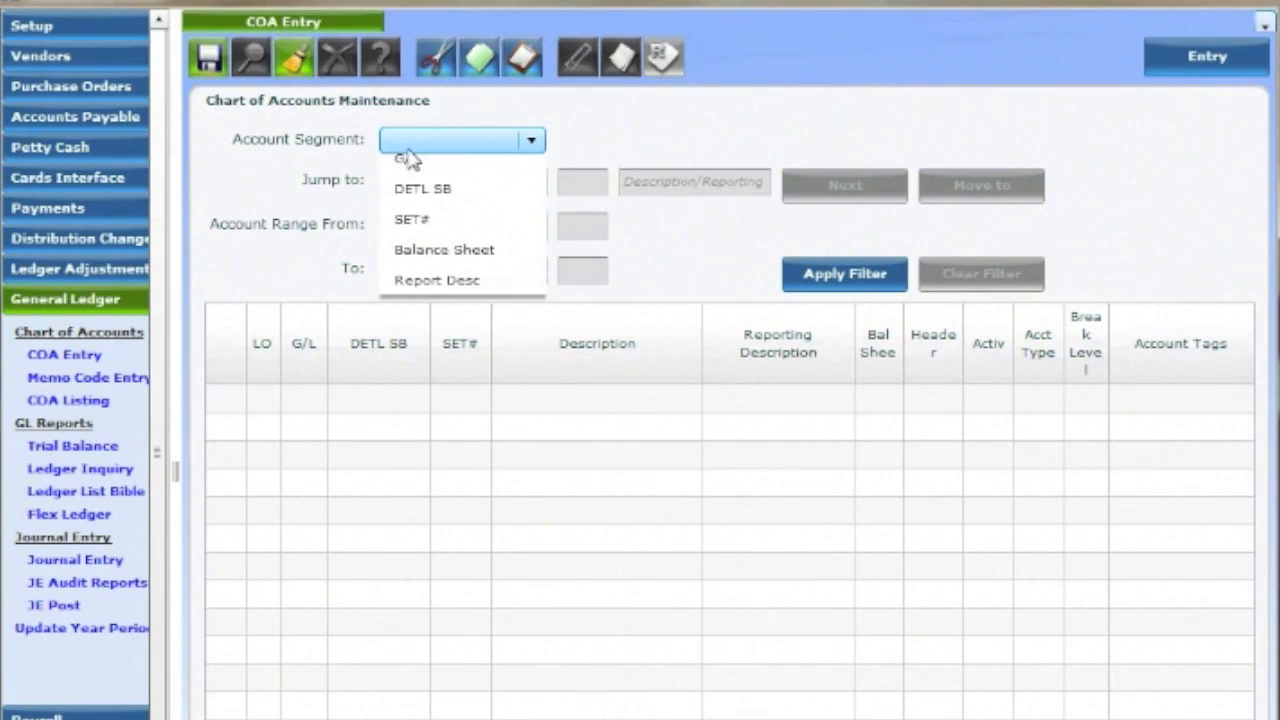
mouse_move(440, 176)
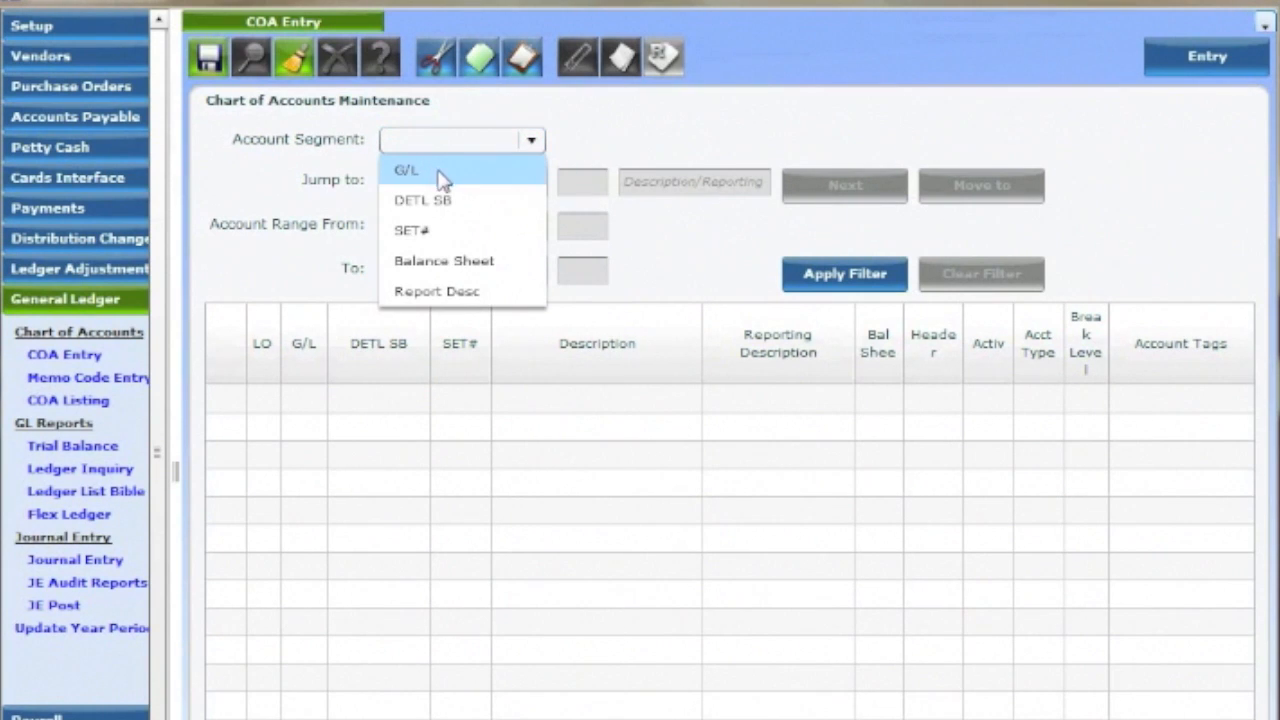
mouse_move(470, 204)
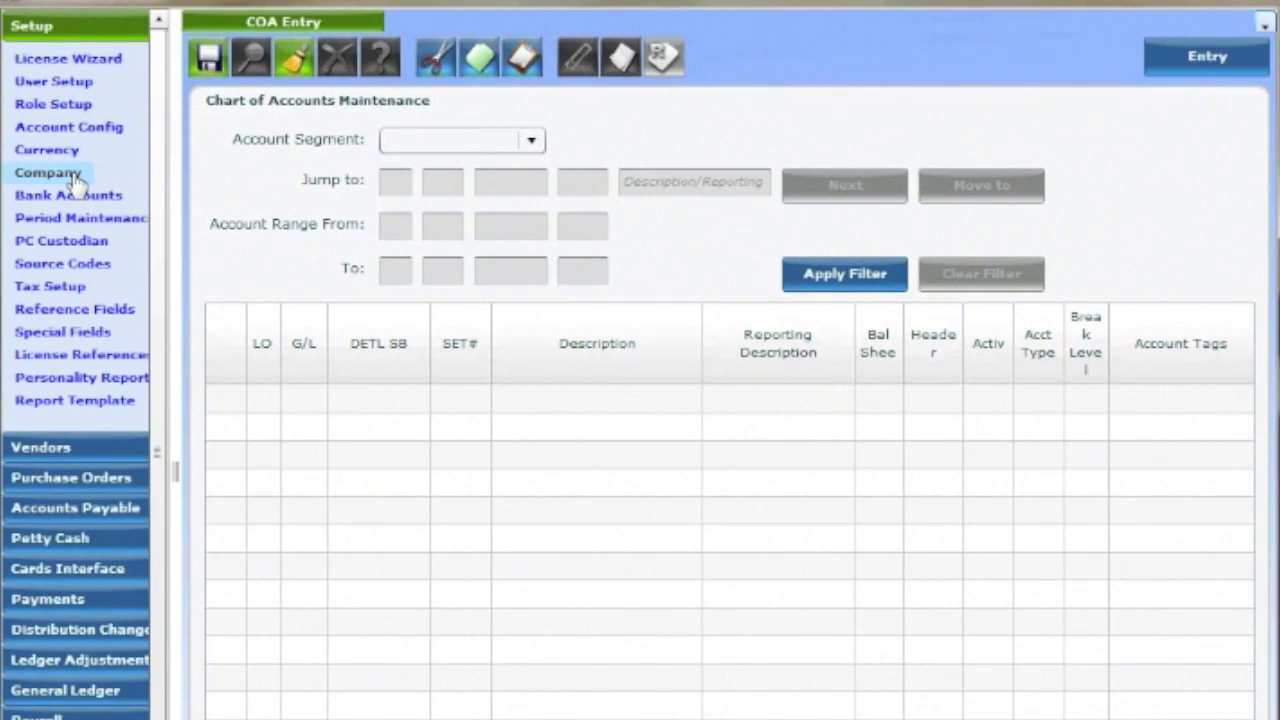
mouse_move(284, 182)
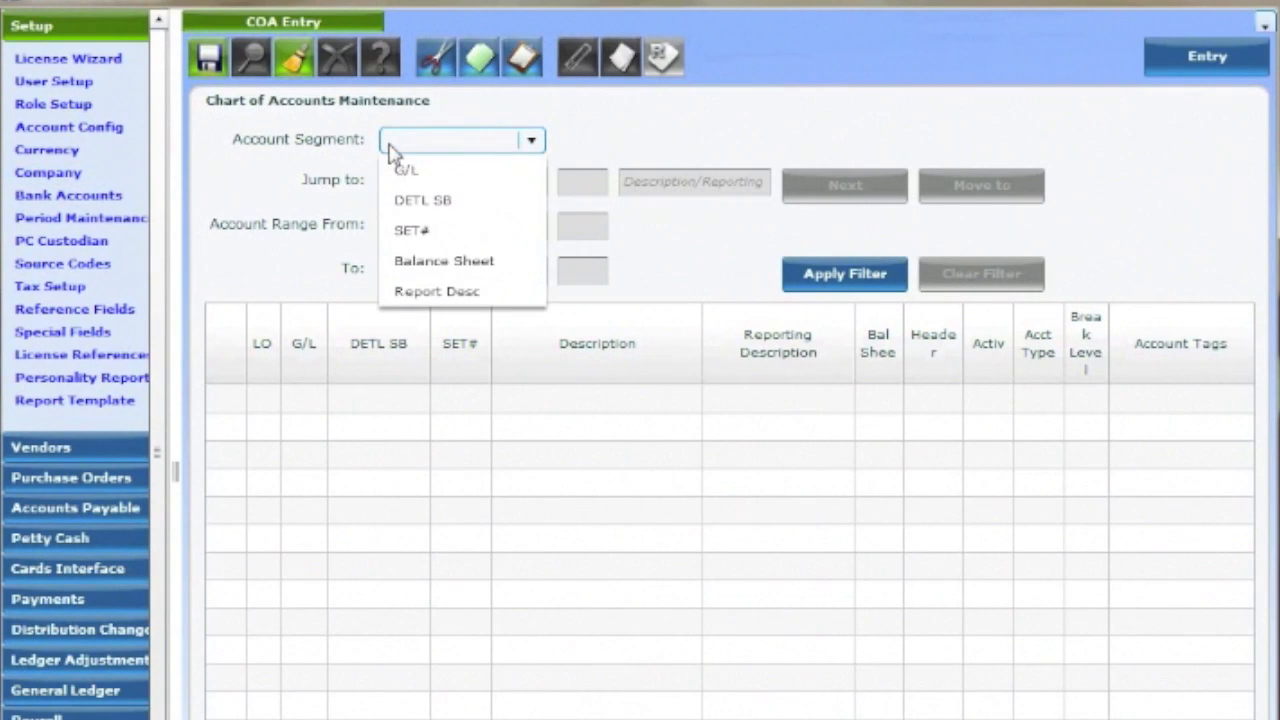
- Search the chart of accounts at the G/L segment, listing Bank Accounts through Episode 1
click(412, 168)
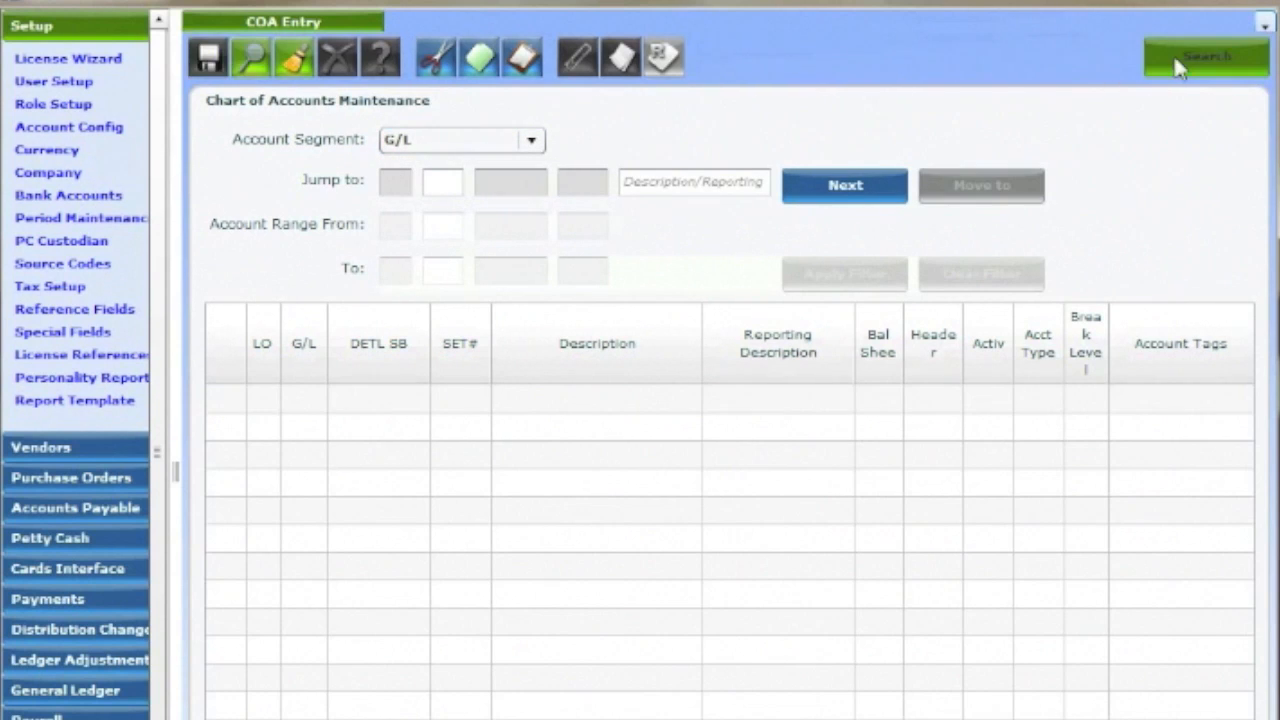
click(1200, 52)
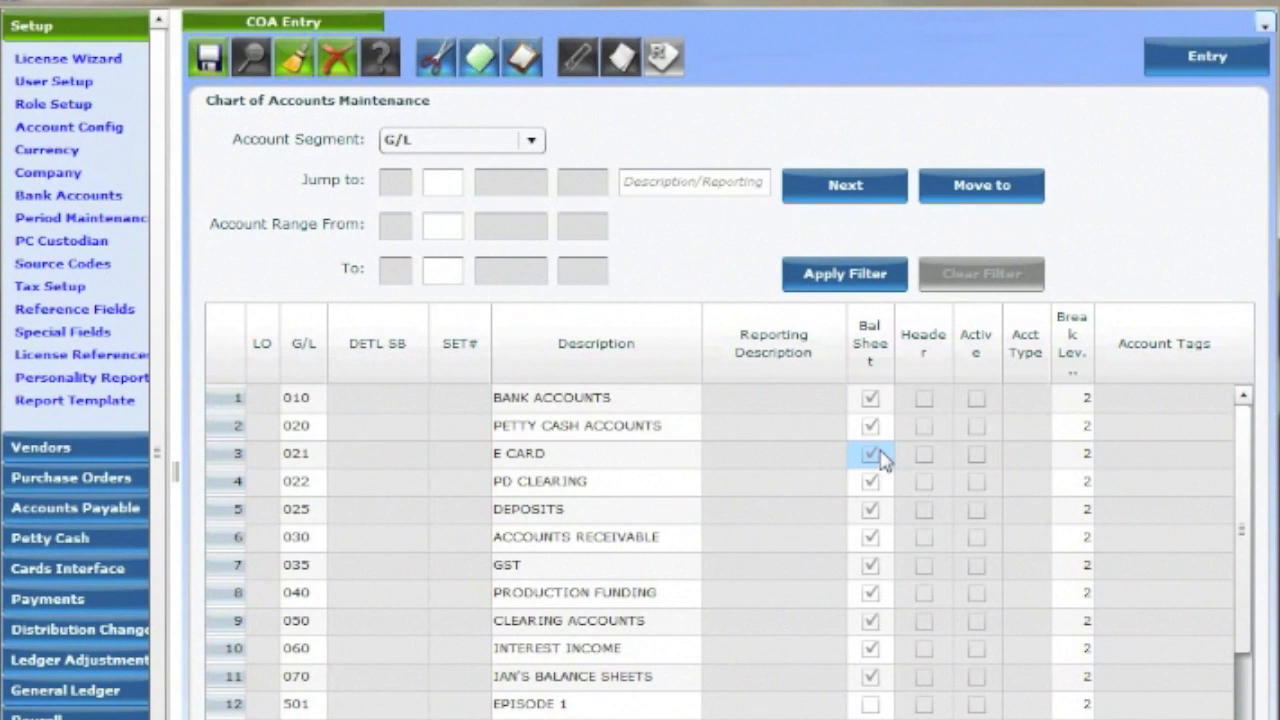
click(868, 454)
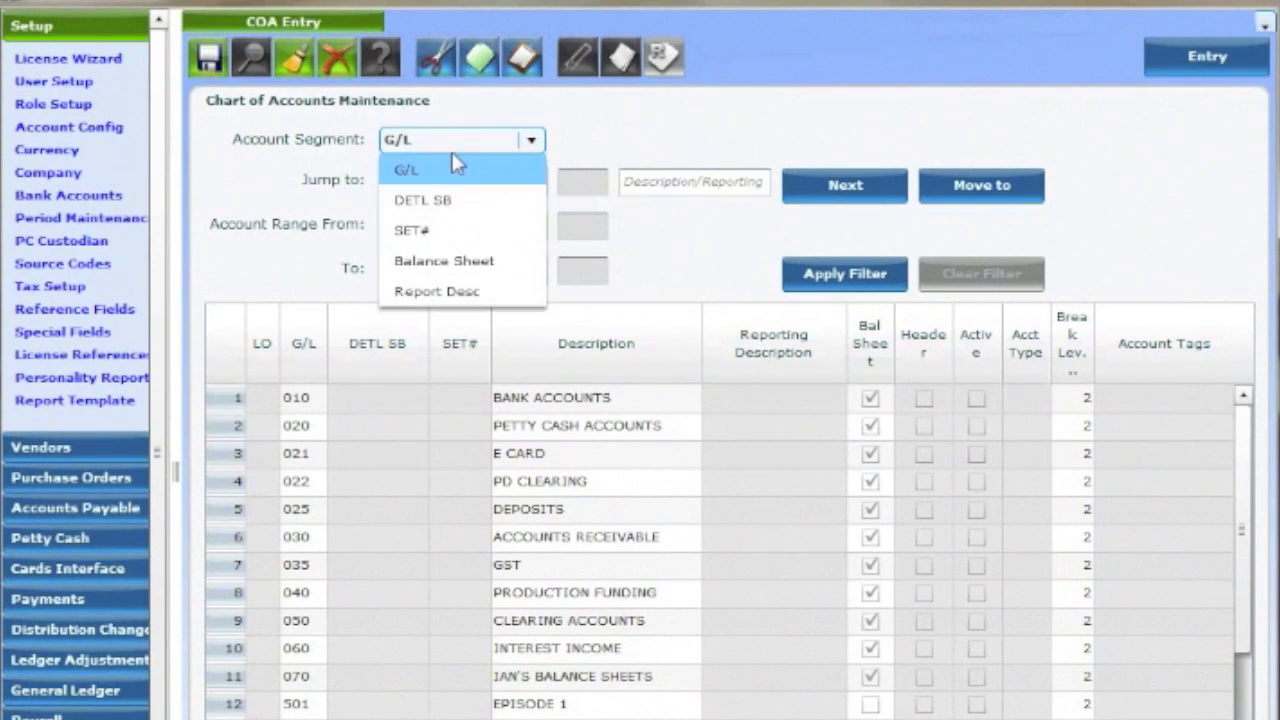
- Search the chart of accounts at the DETL SB detail segment
click(424, 200)
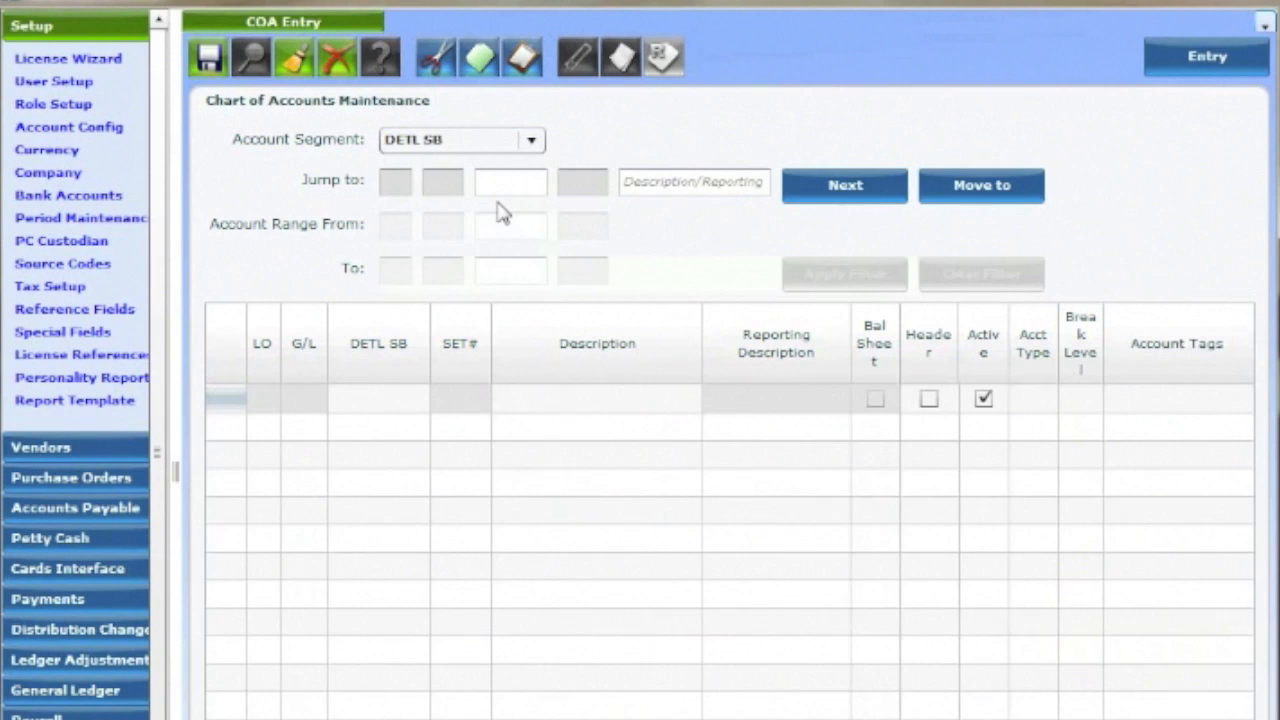
mouse_move(504, 408)
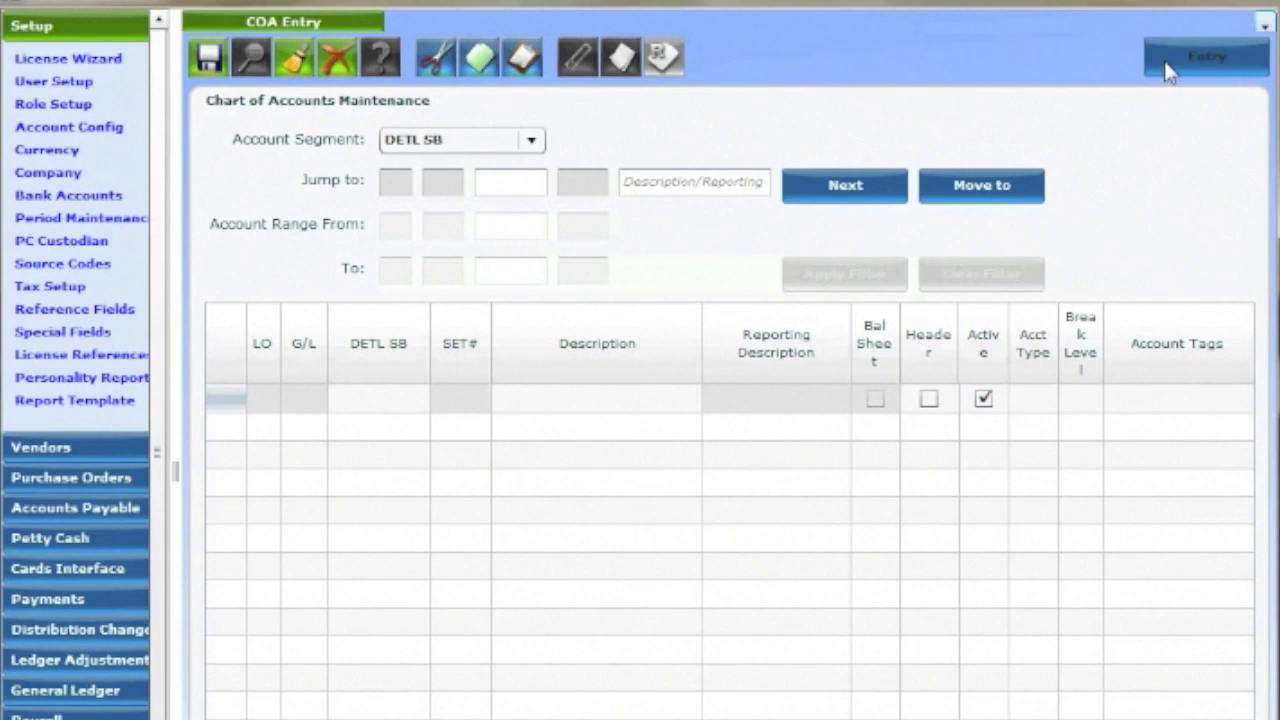
click(1204, 52)
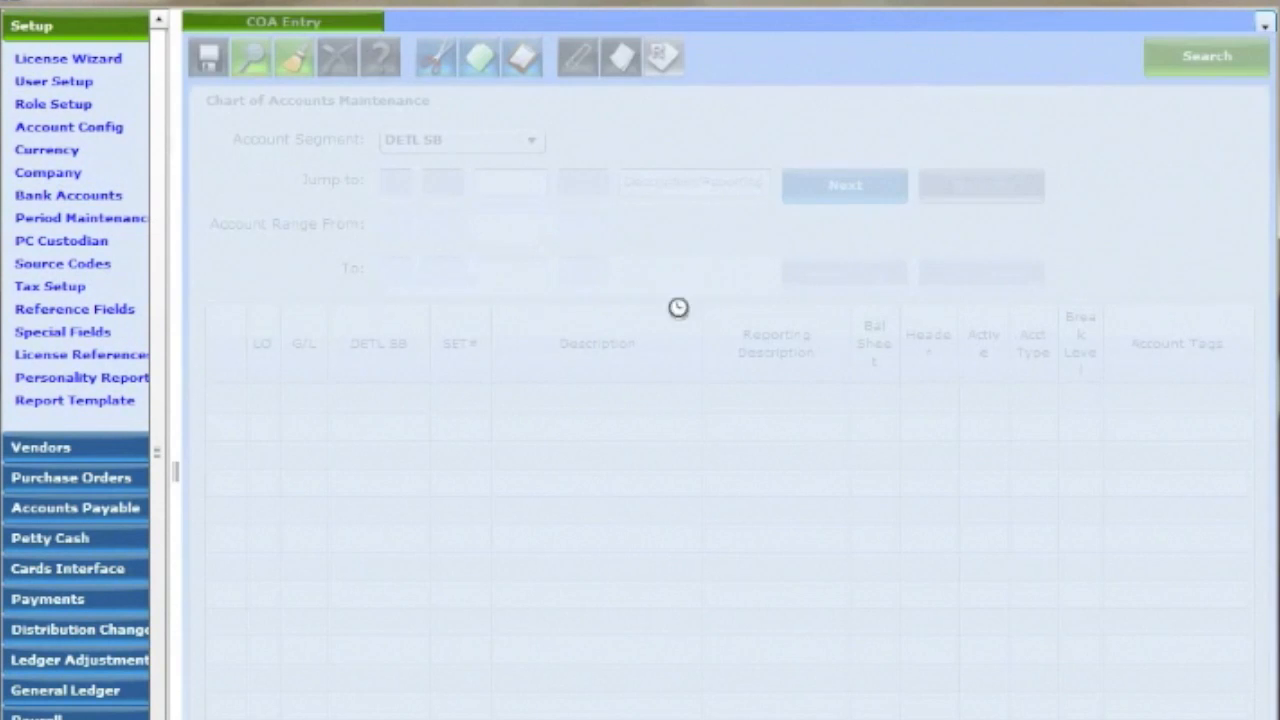
mouse_move(1070, 396)
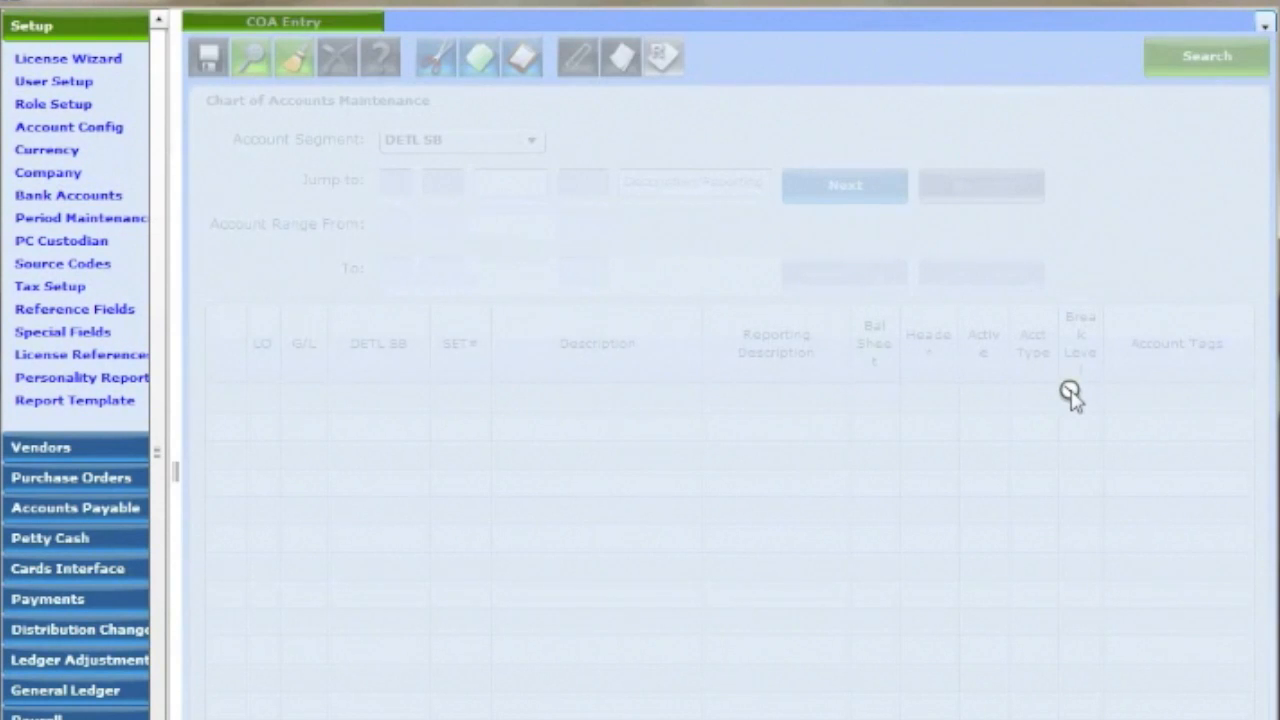
click(1208, 56)
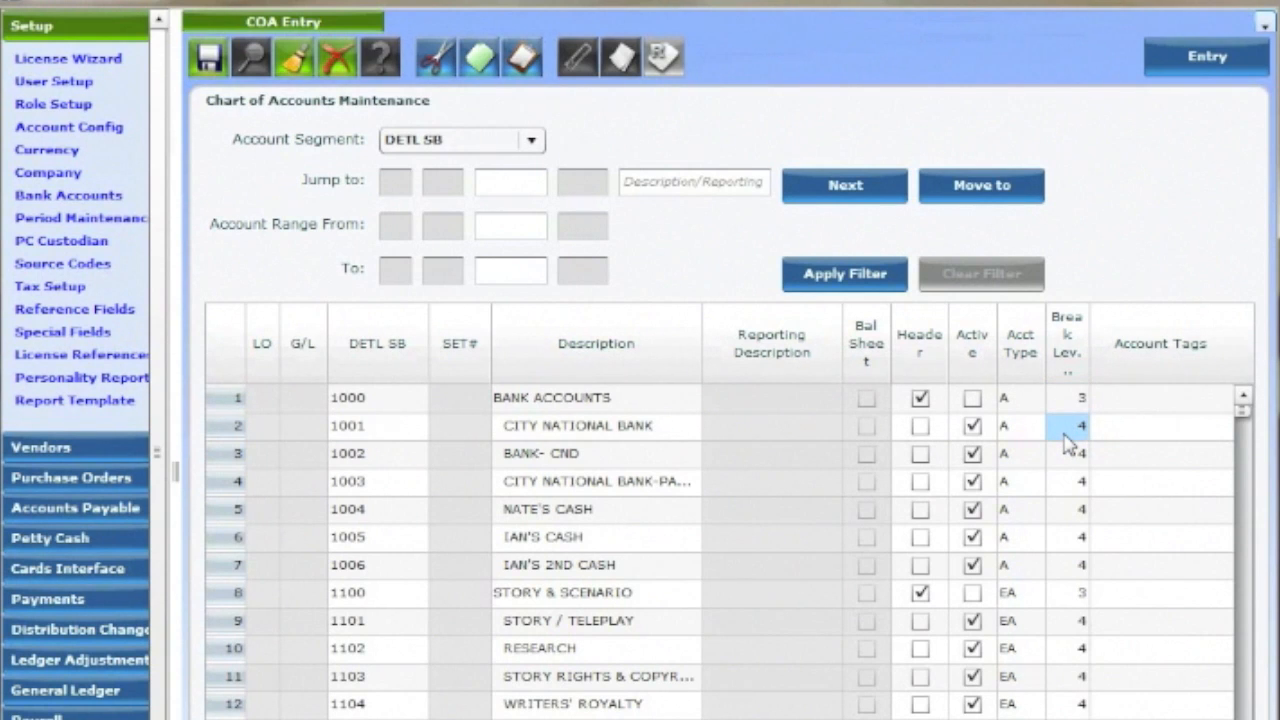
- Inspect break level, account type and reporting description cells for City National Bank, Story & Scenario and Bank-CND
click(1070, 410)
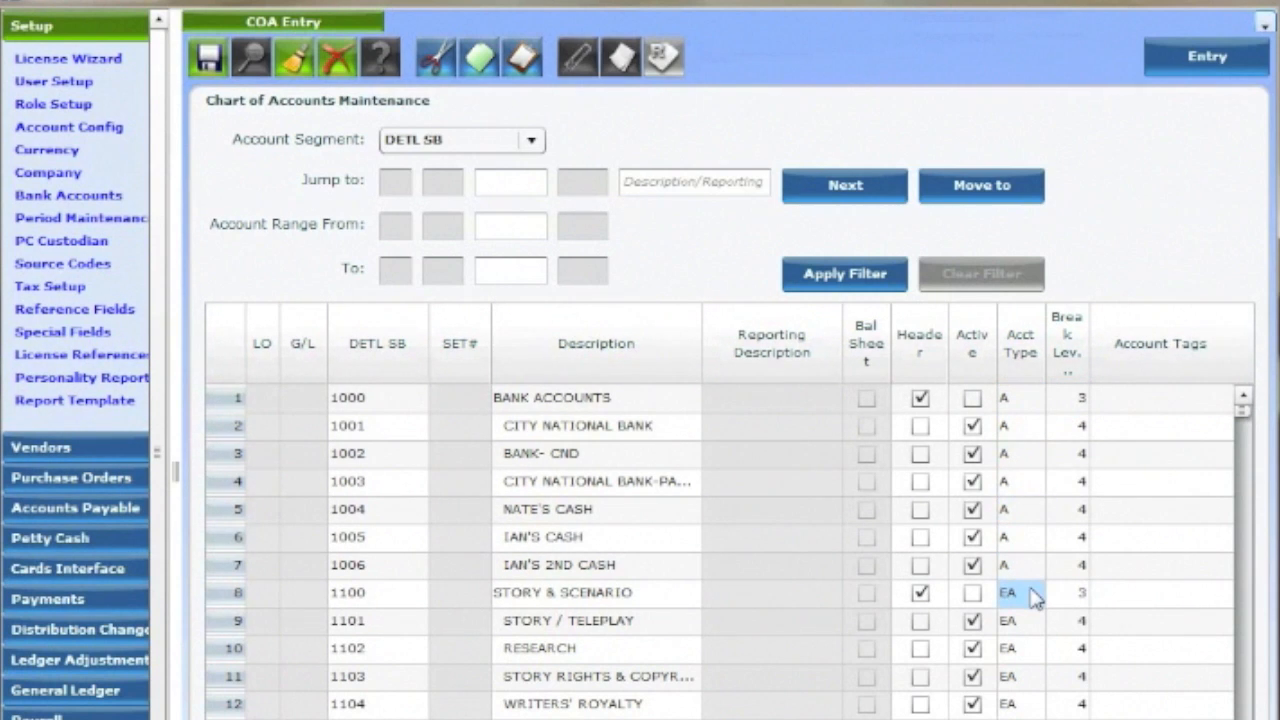
click(1020, 692)
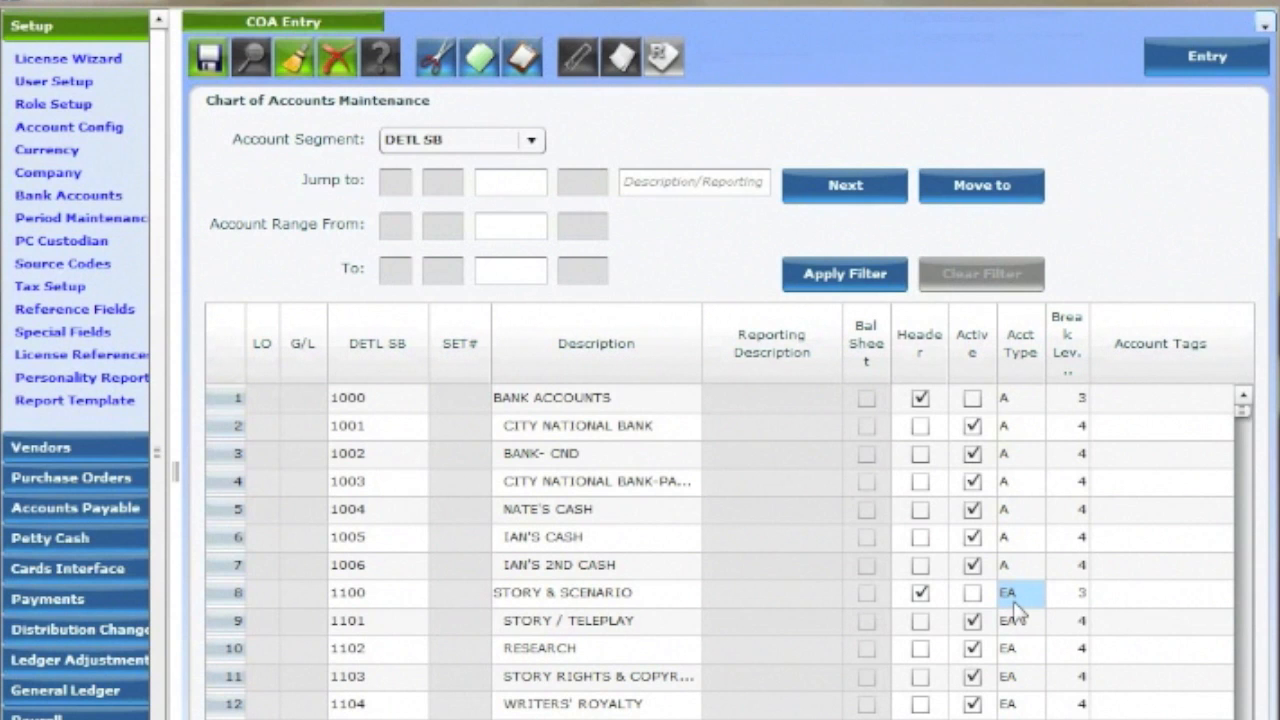
click(378, 452)
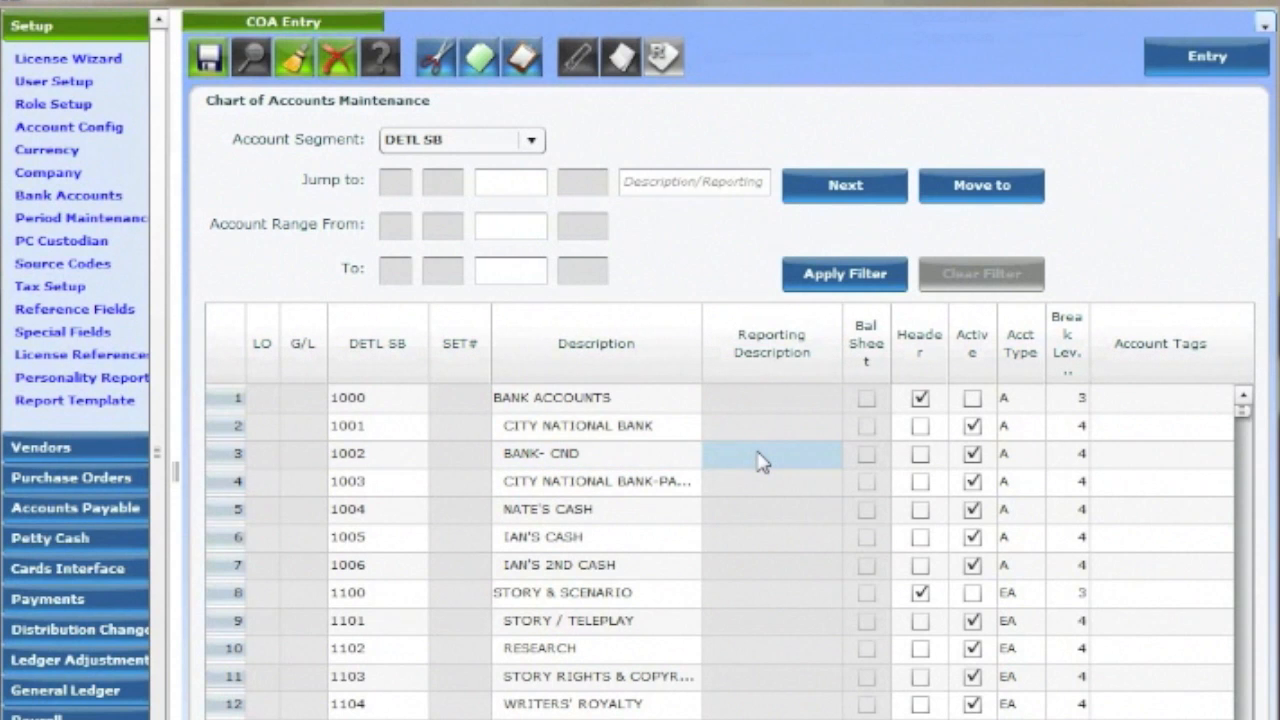
mouse_move(770, 456)
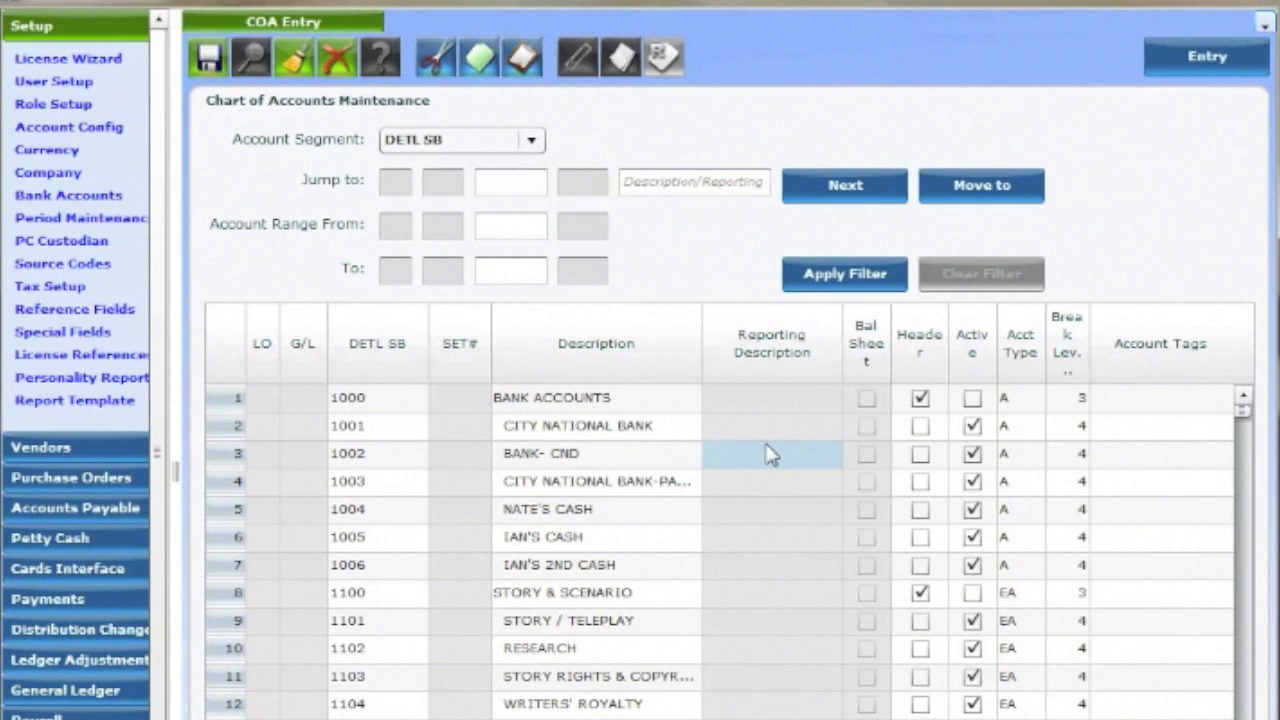
click(1020, 398)
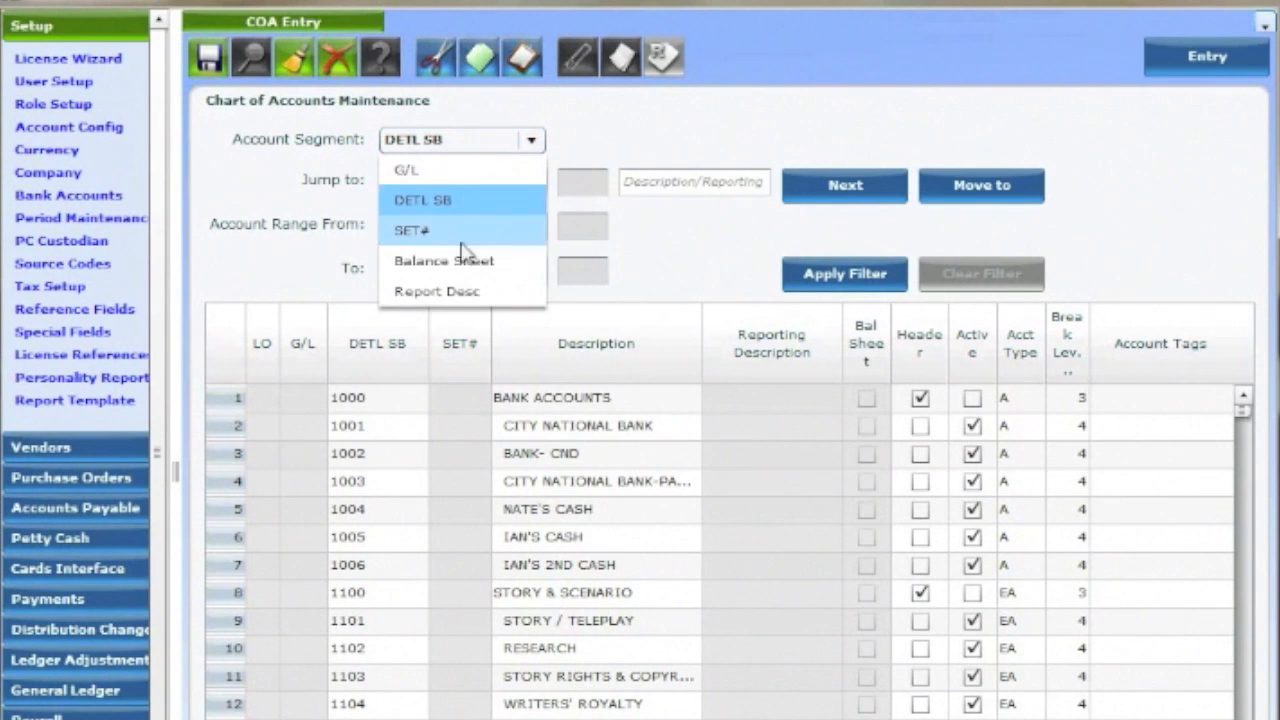
- List accounts by the Balance Sheet segment and inspect the Petty Cash Holder and Ian's Cash descriptions
click(444, 260)
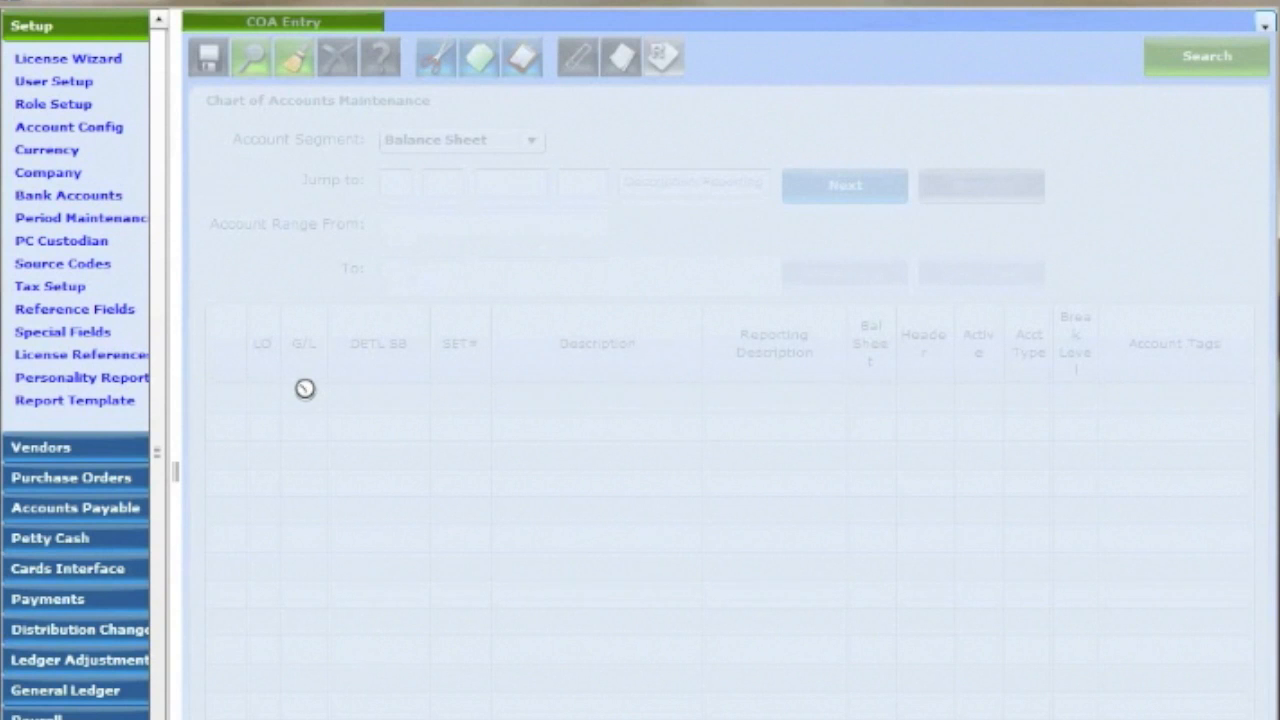
mouse_move(358, 400)
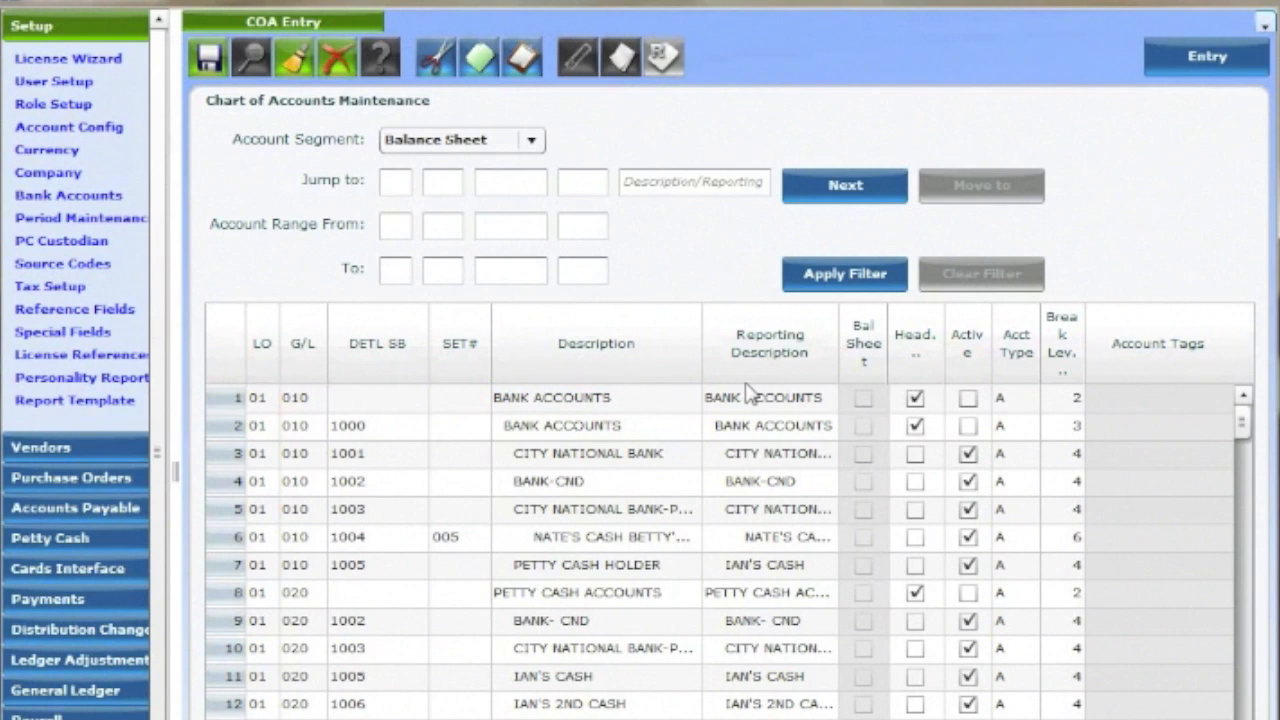
click(594, 564)
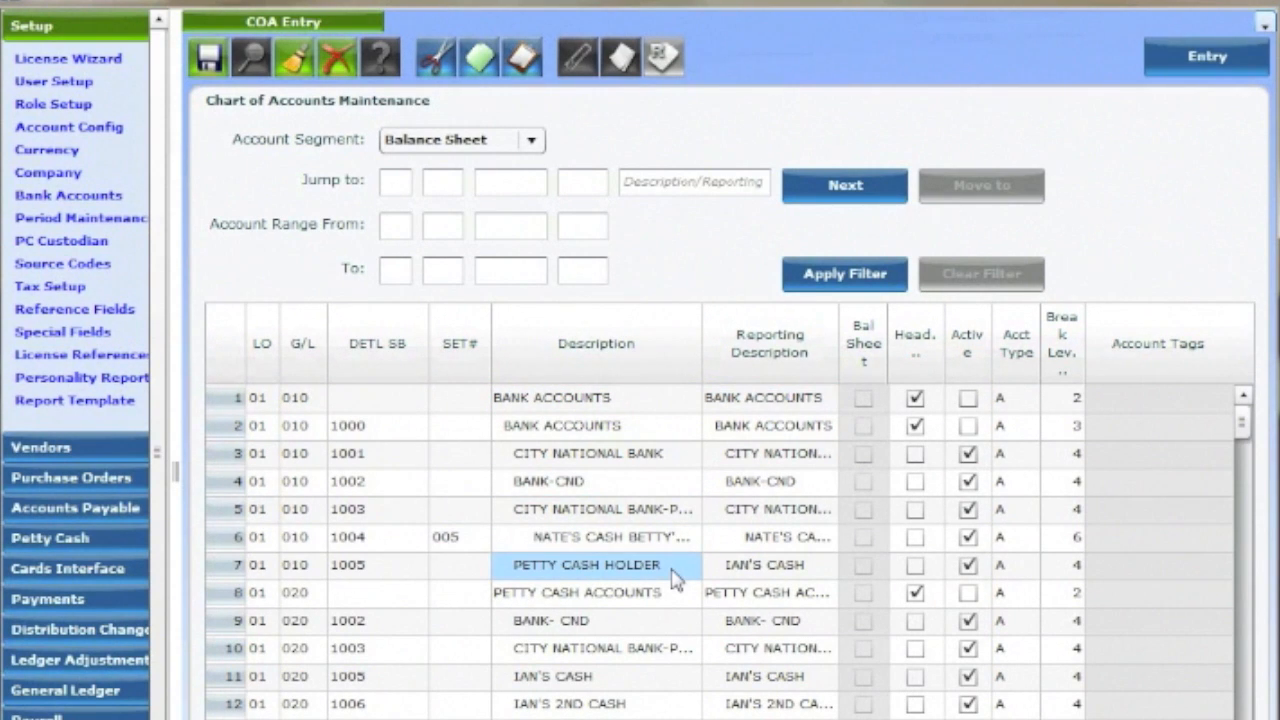
click(768, 564)
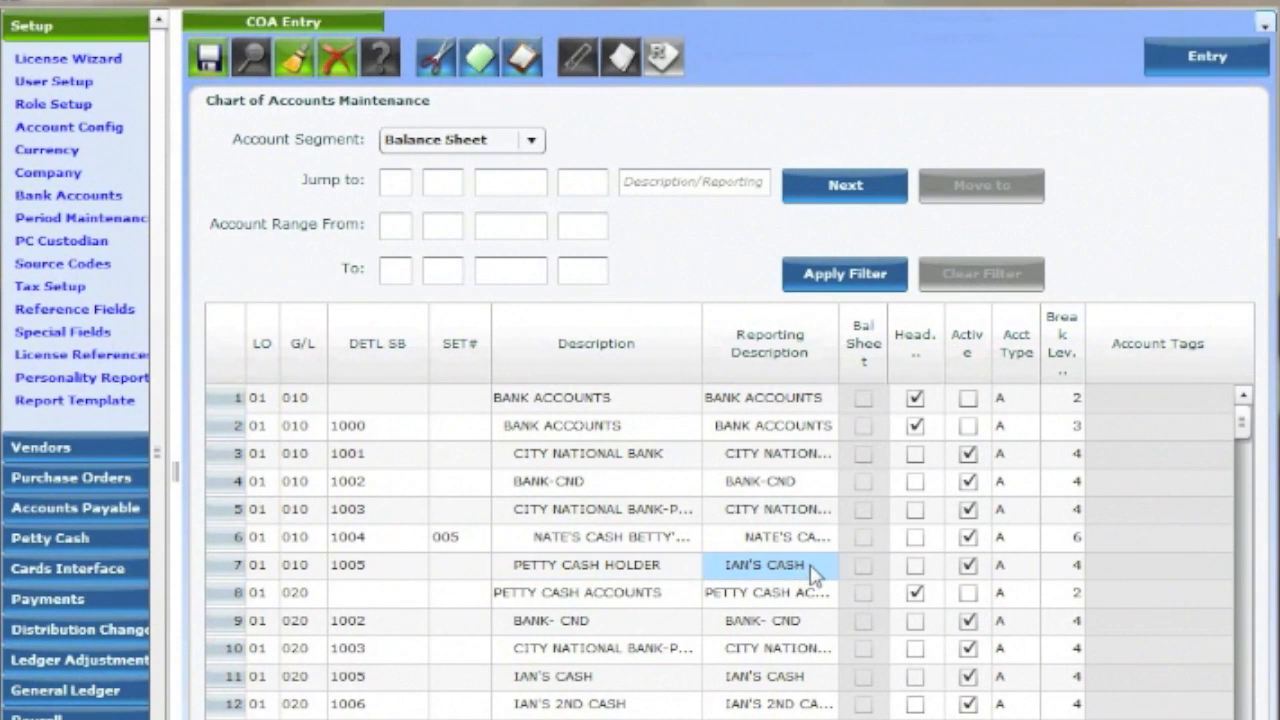
click(596, 566)
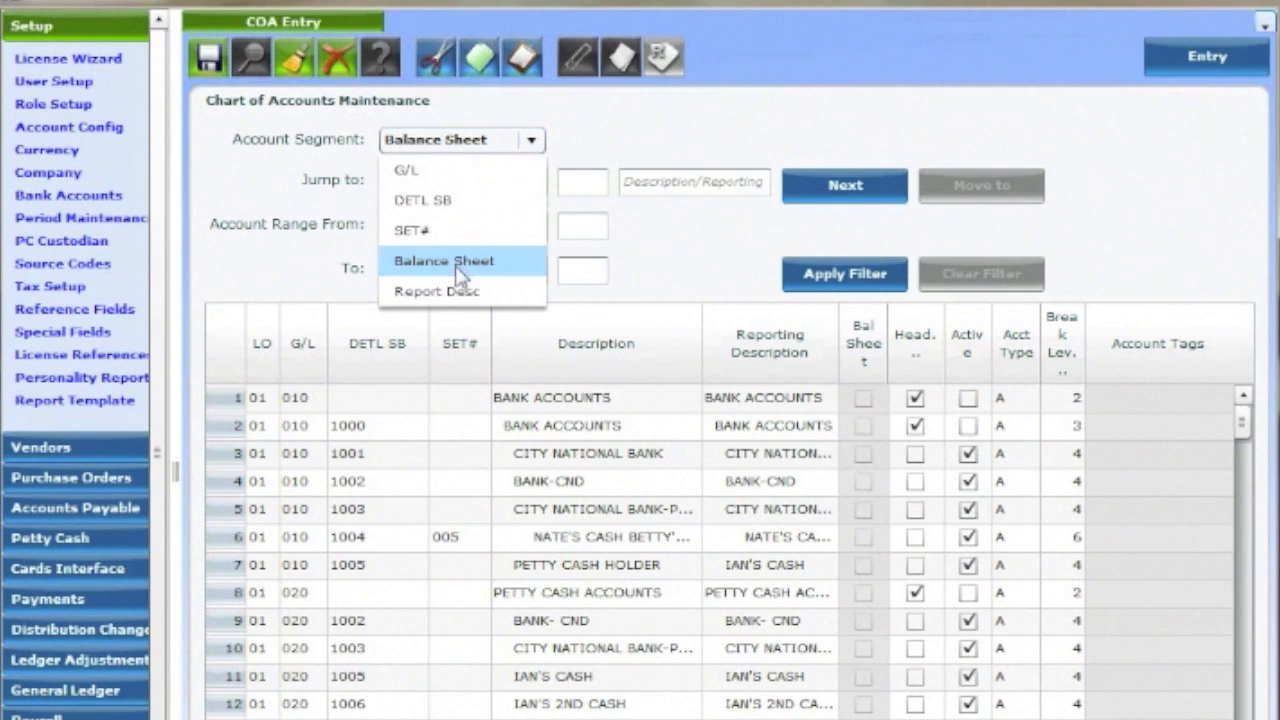
mouse_move(452, 236)
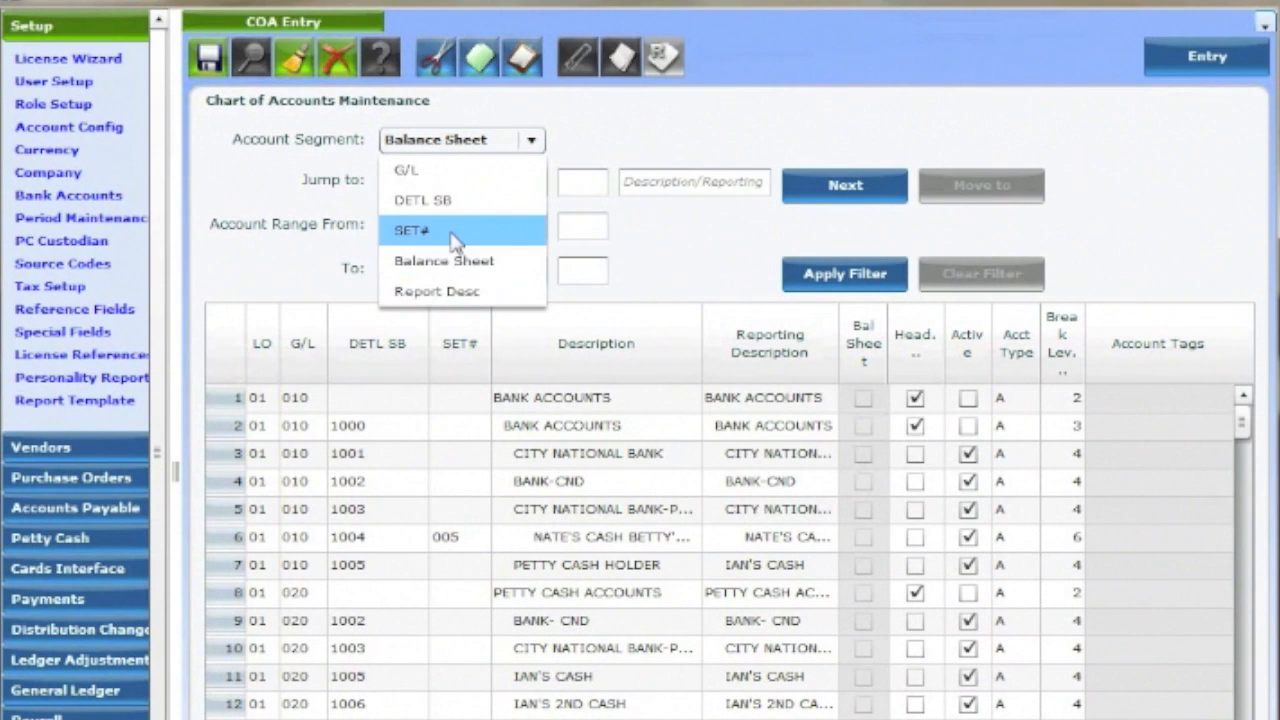
- Choose the SET# segment, then move to General Ledger Memo Code Entry with its FREE_FIELD row
click(412, 230)
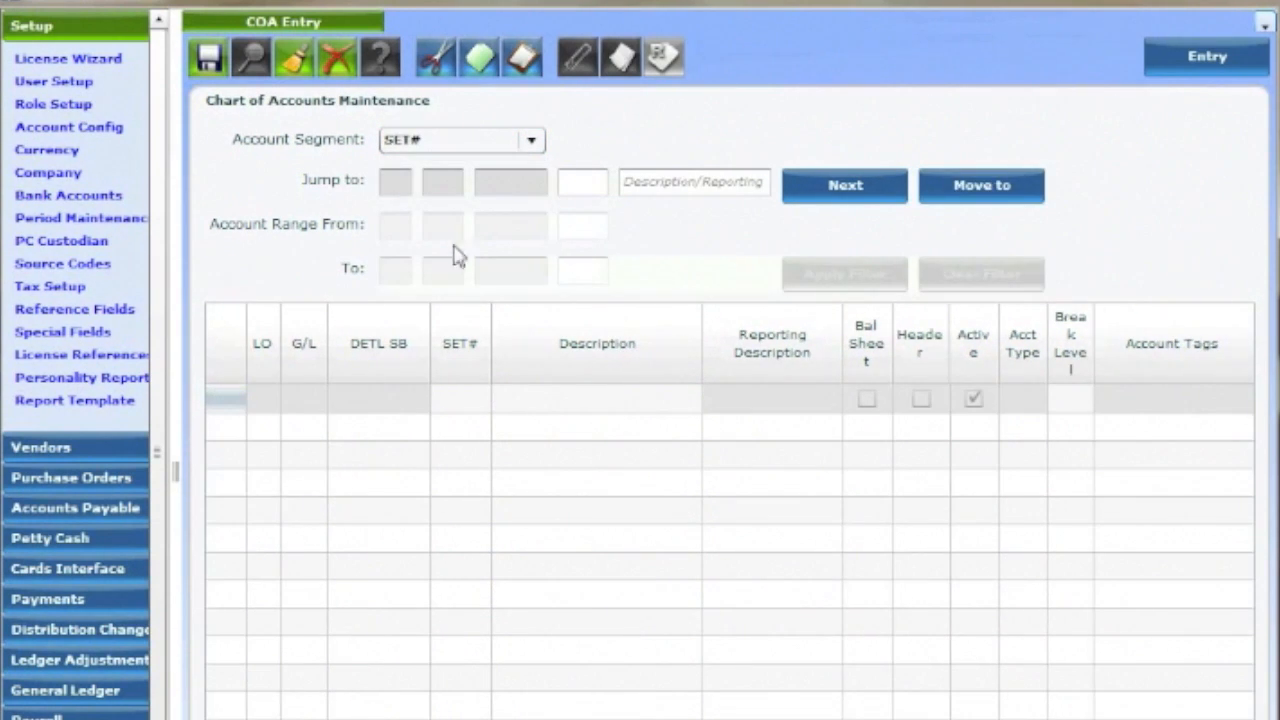
click(596, 402)
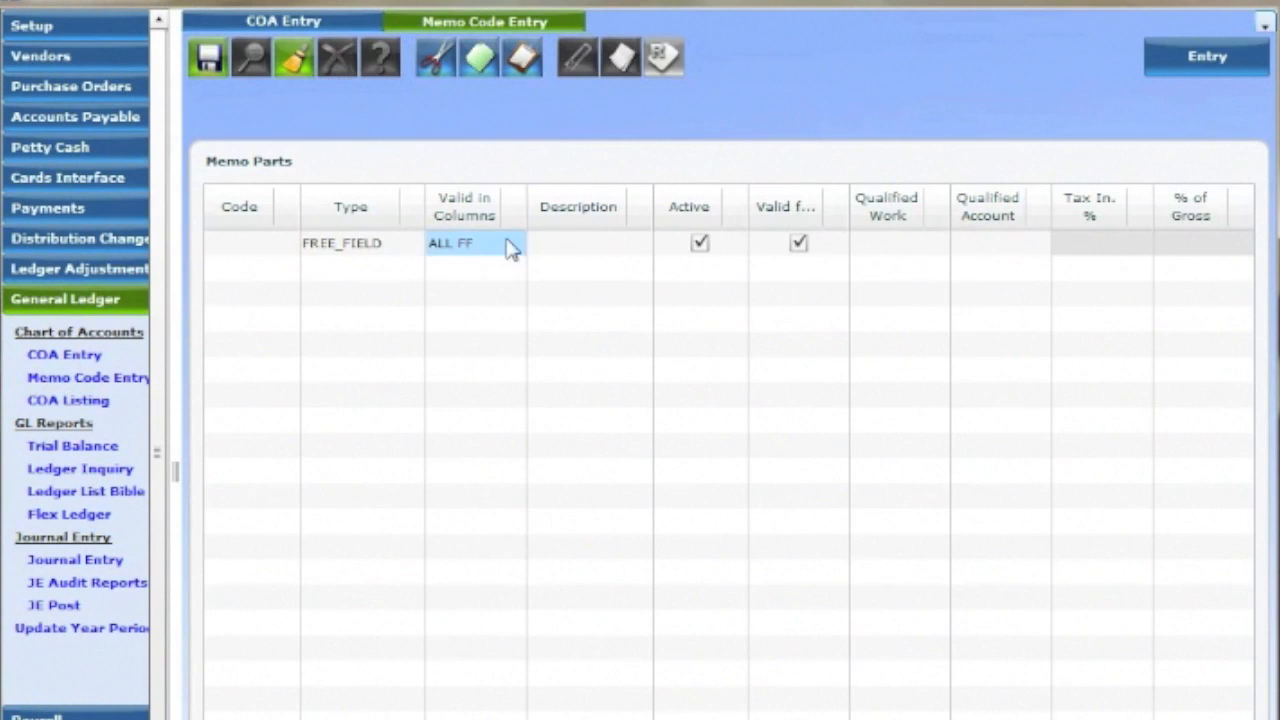
- Browse the valid column headers ALL FF, F, F1 and IN for the FREE_FIELD memo part
click(476, 244)
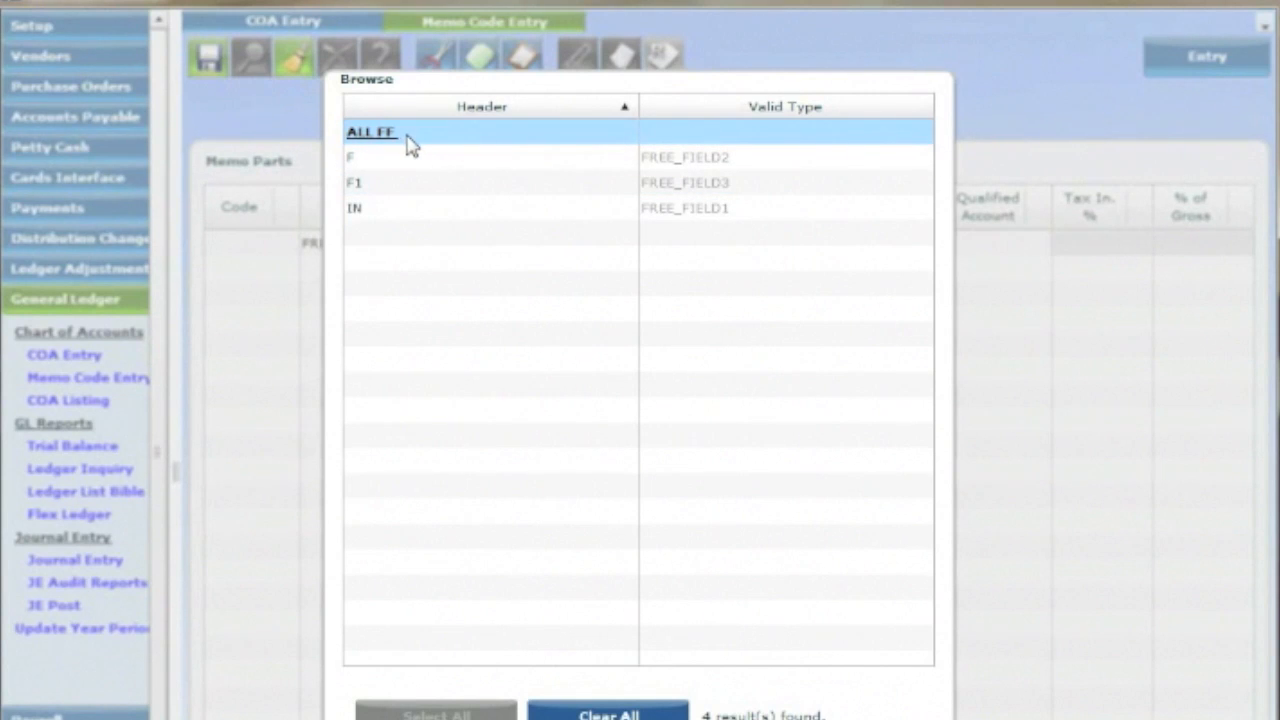
mouse_move(430, 146)
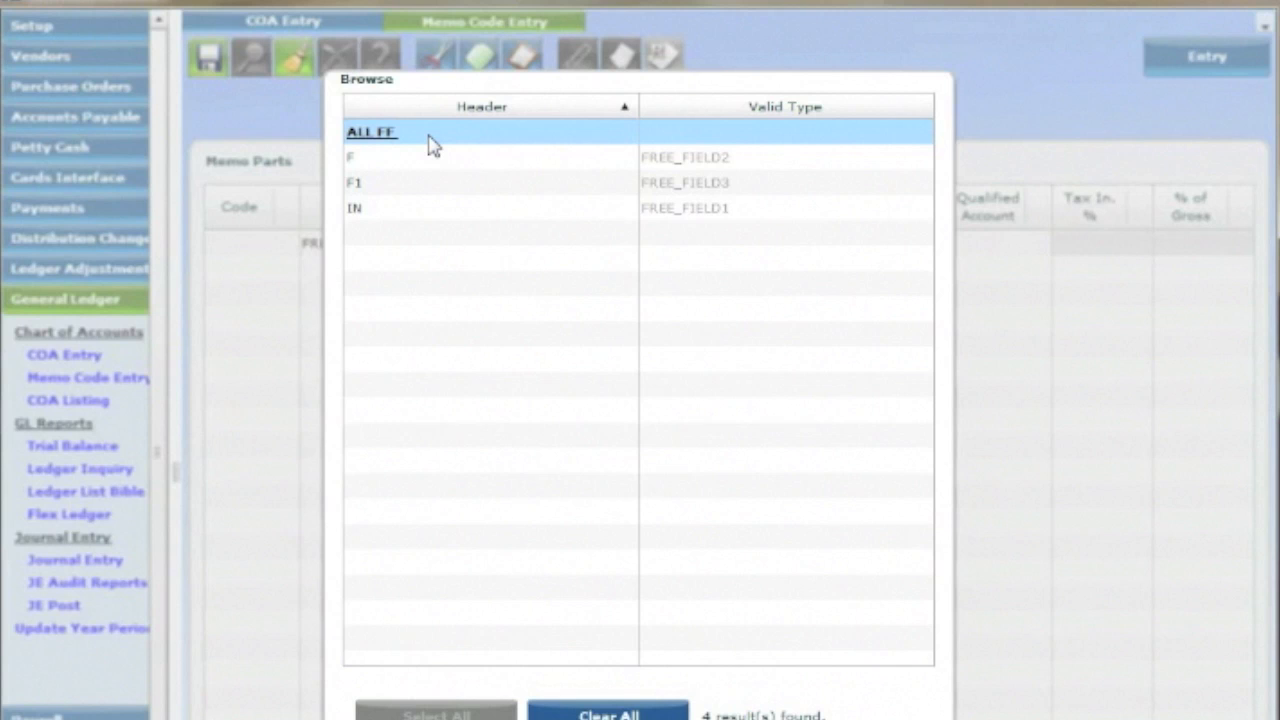